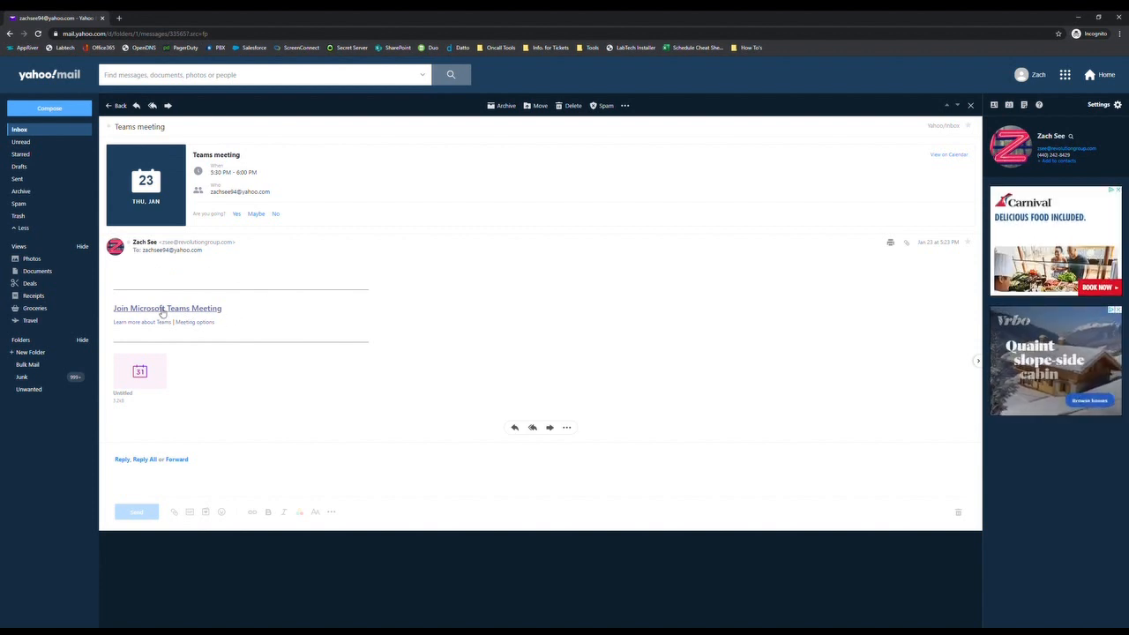
Open the 'Join Microsoft Teams Meeting' link from the invitation email in Yahoo Mail
click(167, 308)
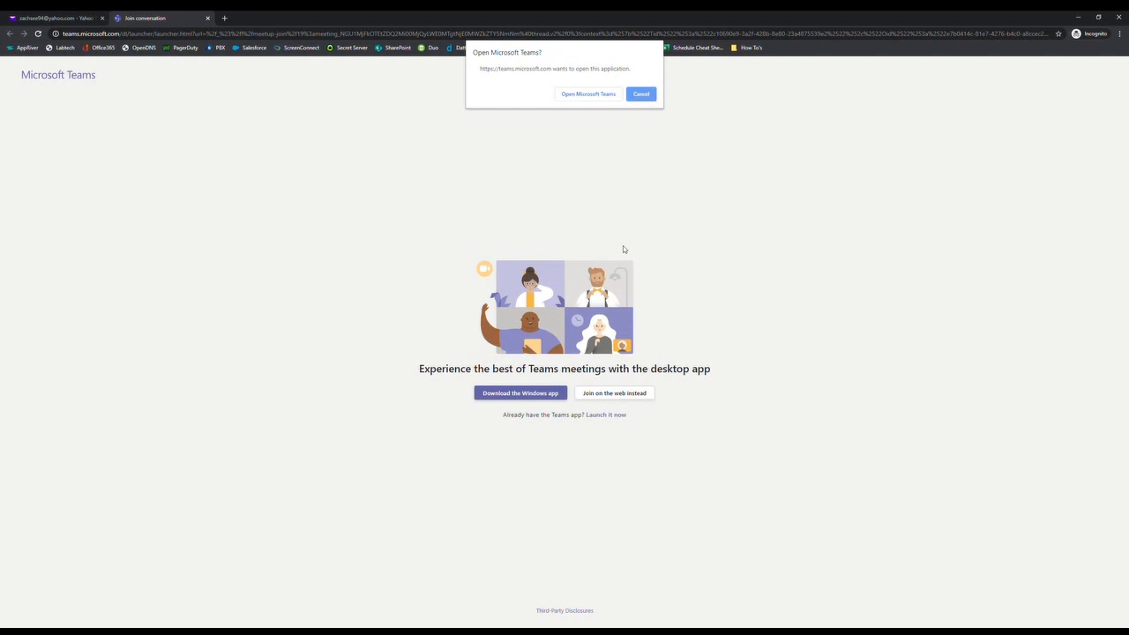
mouse_move(644, 97)
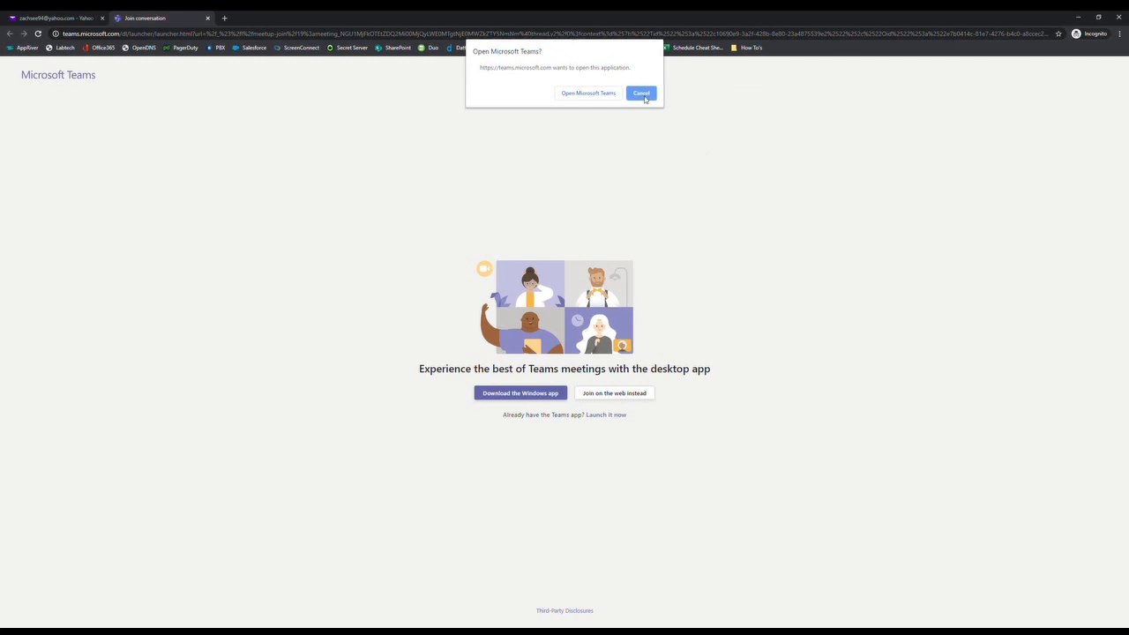
Dismiss the desktop-app prompt and join the meeting on the web instead
click(642, 93)
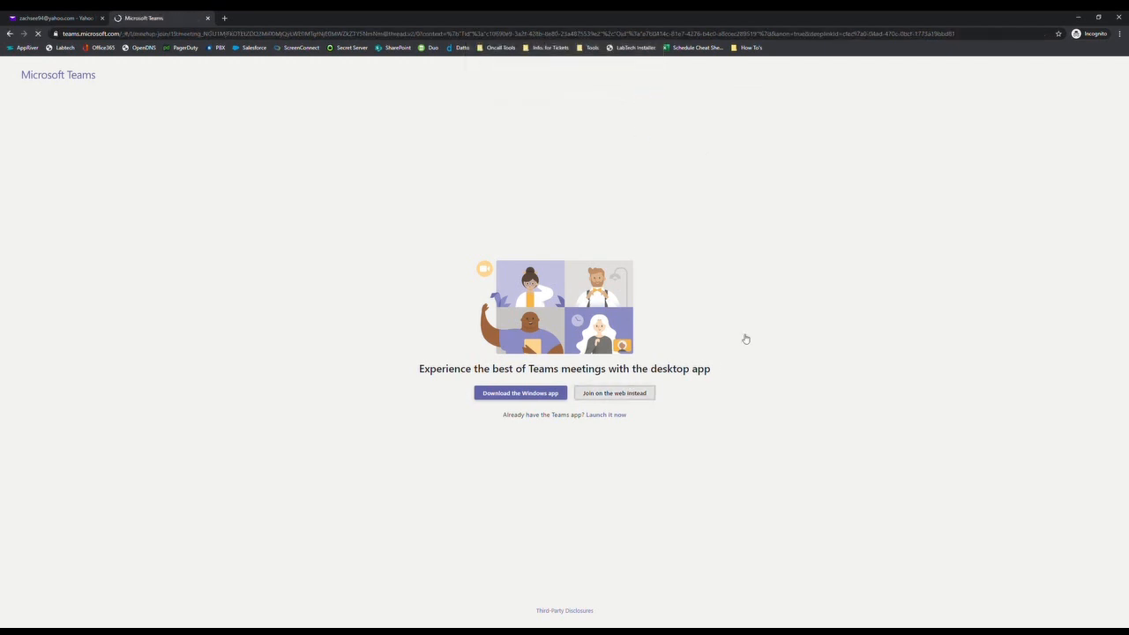
mouse_move(444, 298)
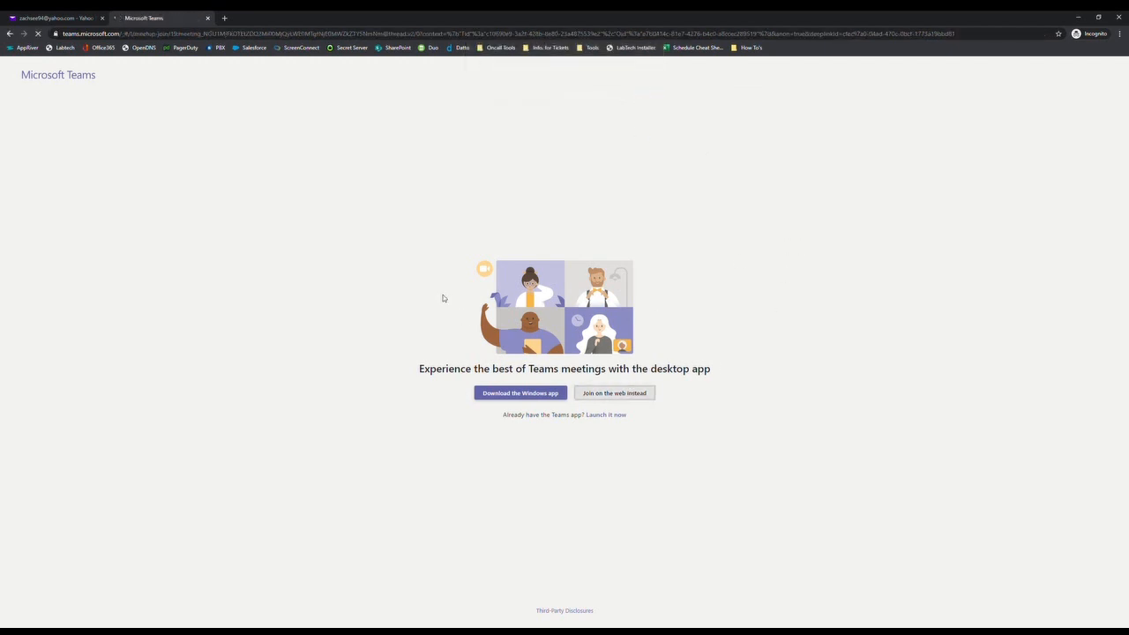
click(614, 393)
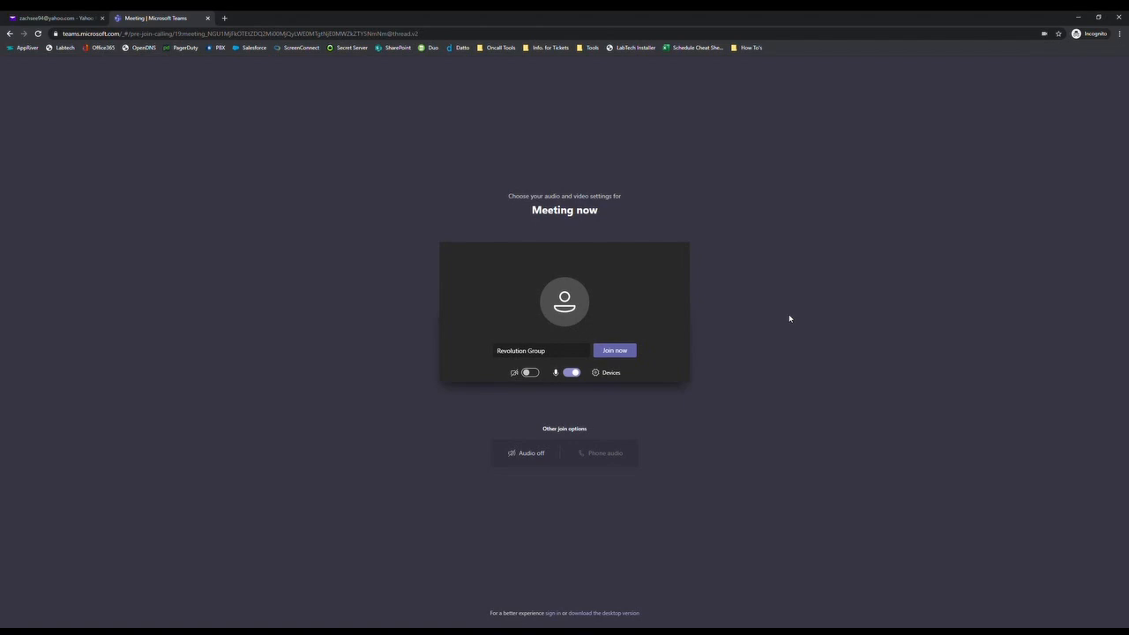
mouse_move(755, 384)
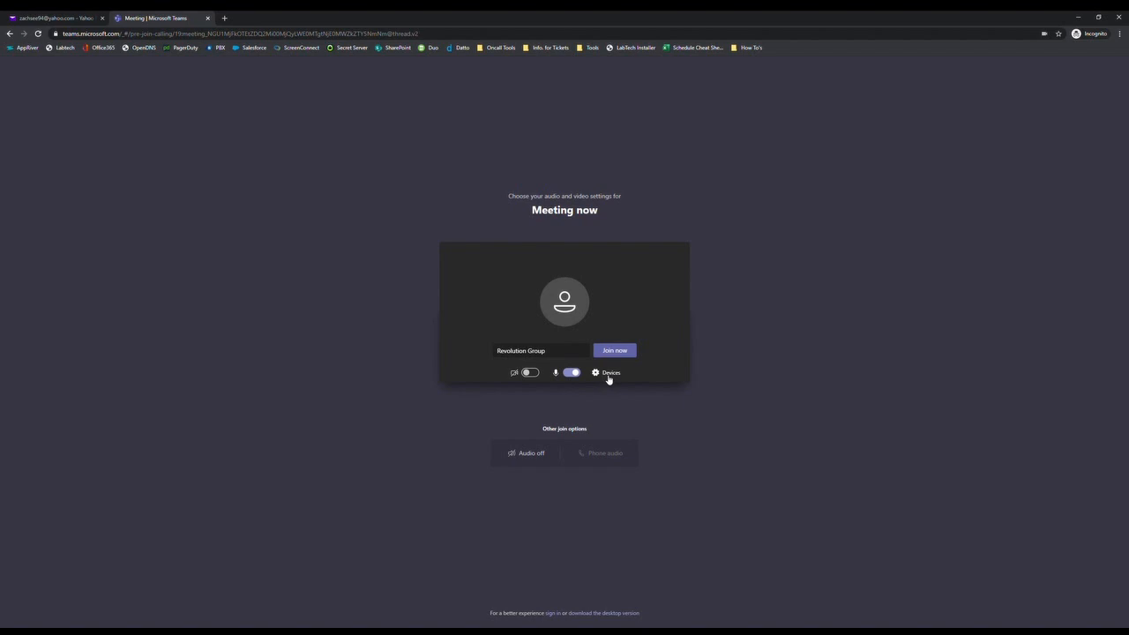
Set the Teams theme to Dark in Device settings
click(603, 372)
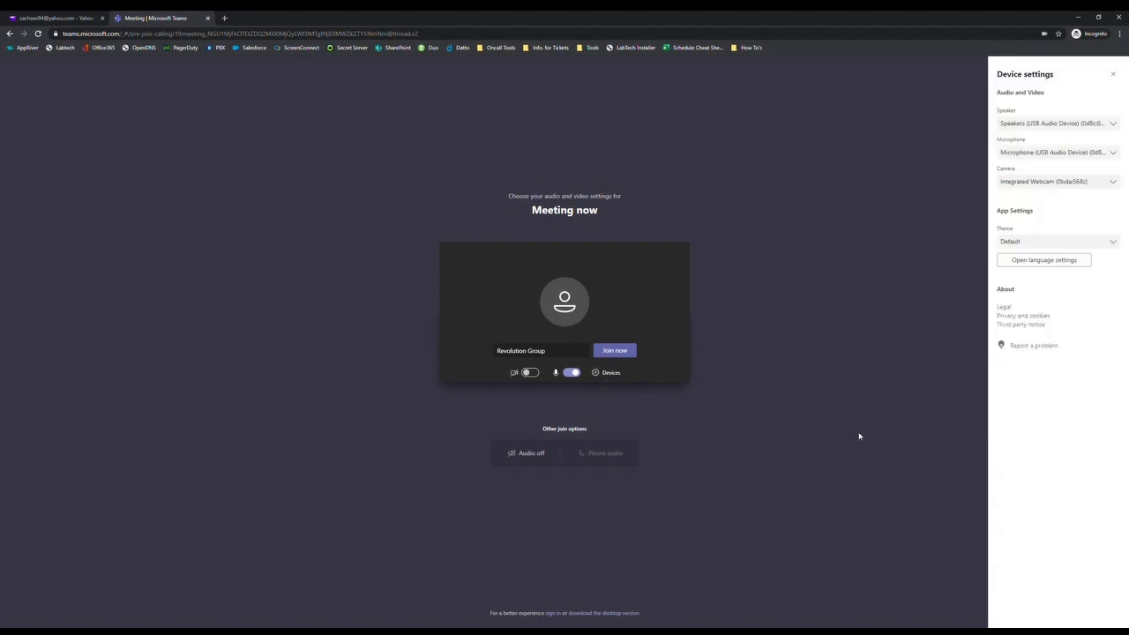
mouse_move(871, 405)
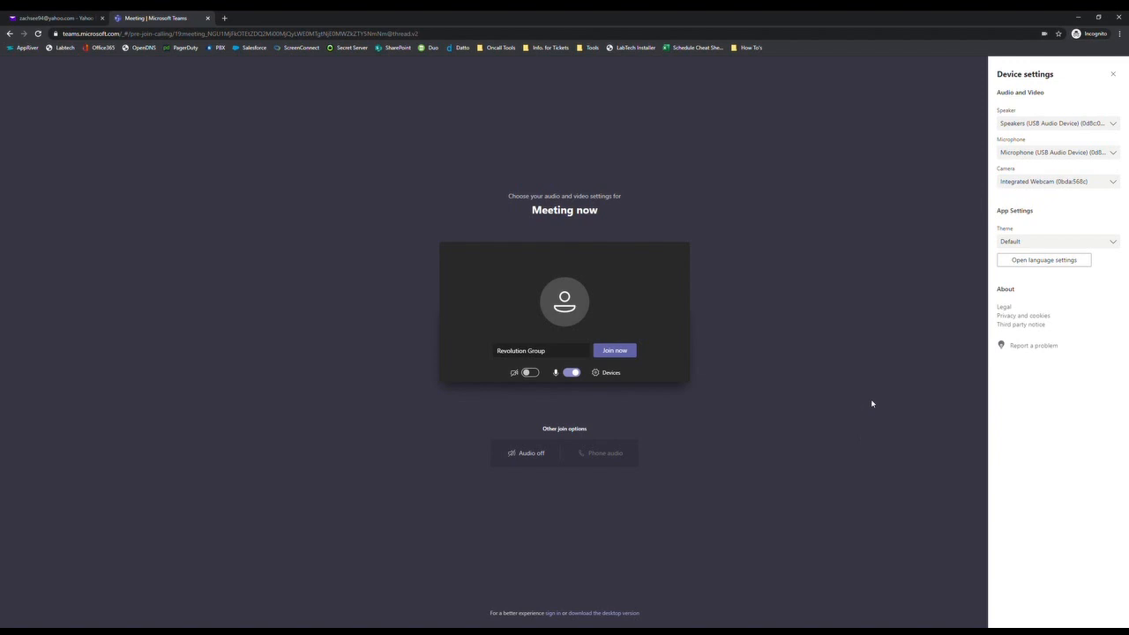
mouse_move(1115, 130)
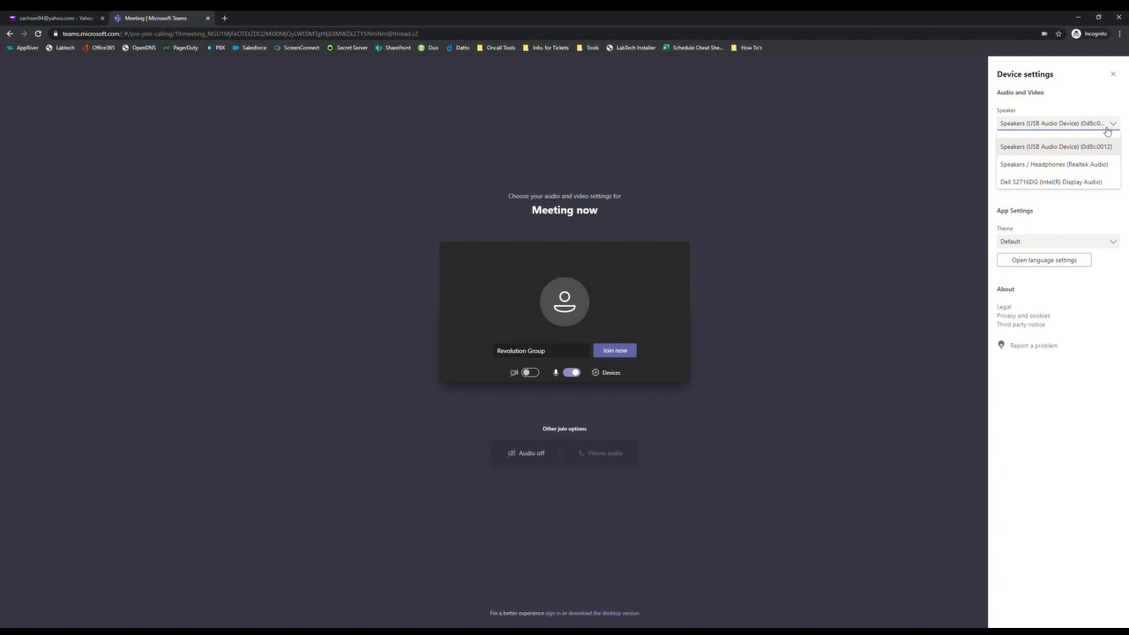
mouse_move(1067, 167)
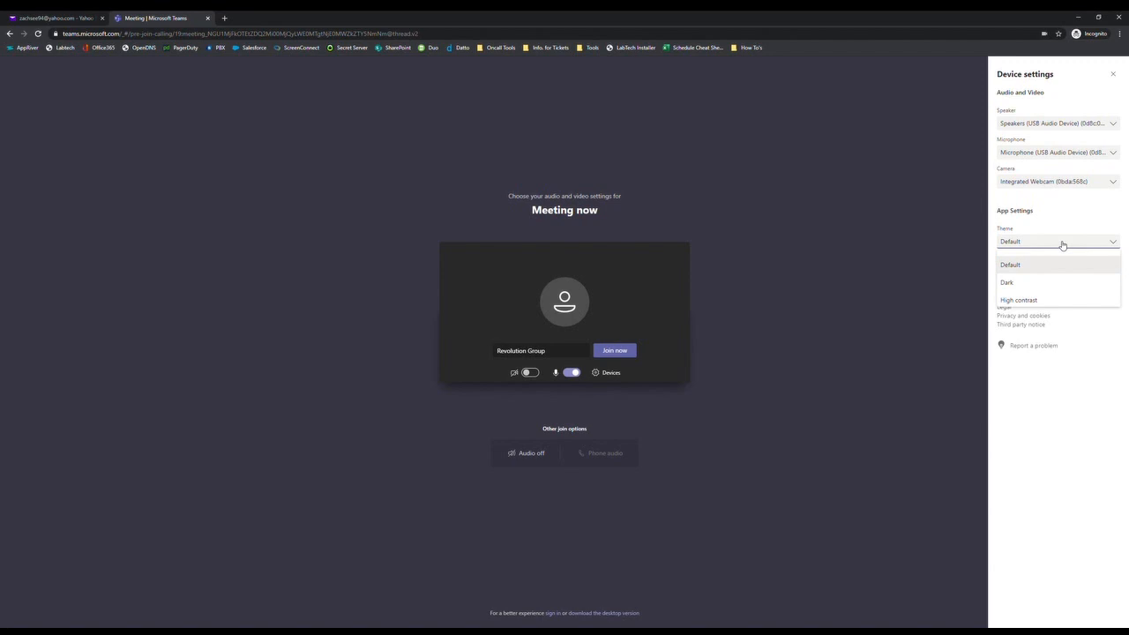
click(1007, 283)
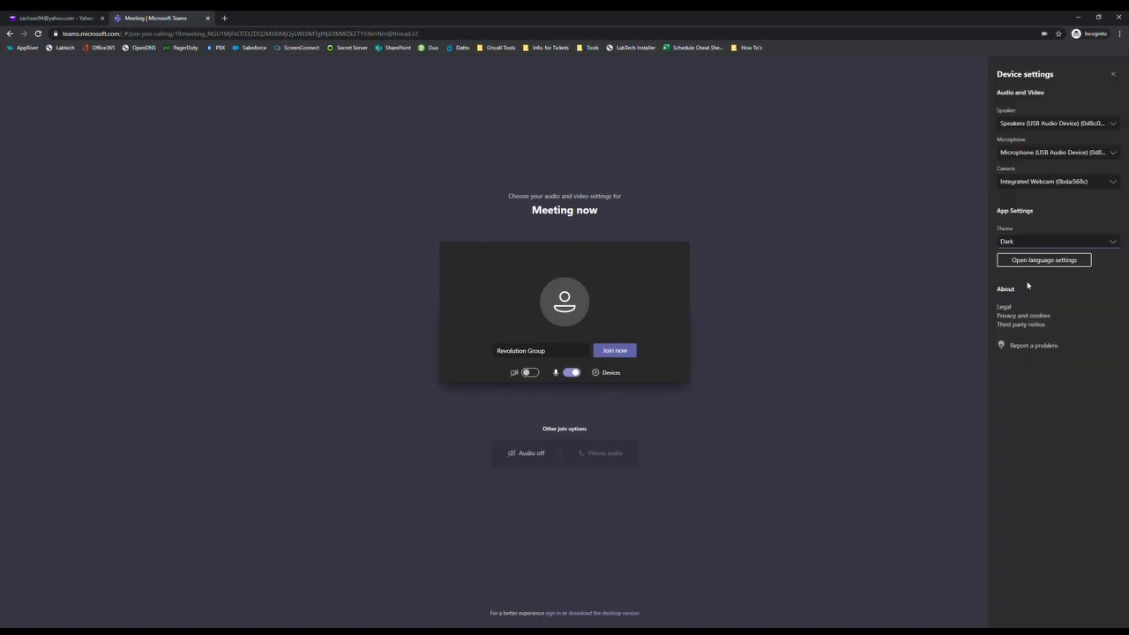
mouse_move(834, 304)
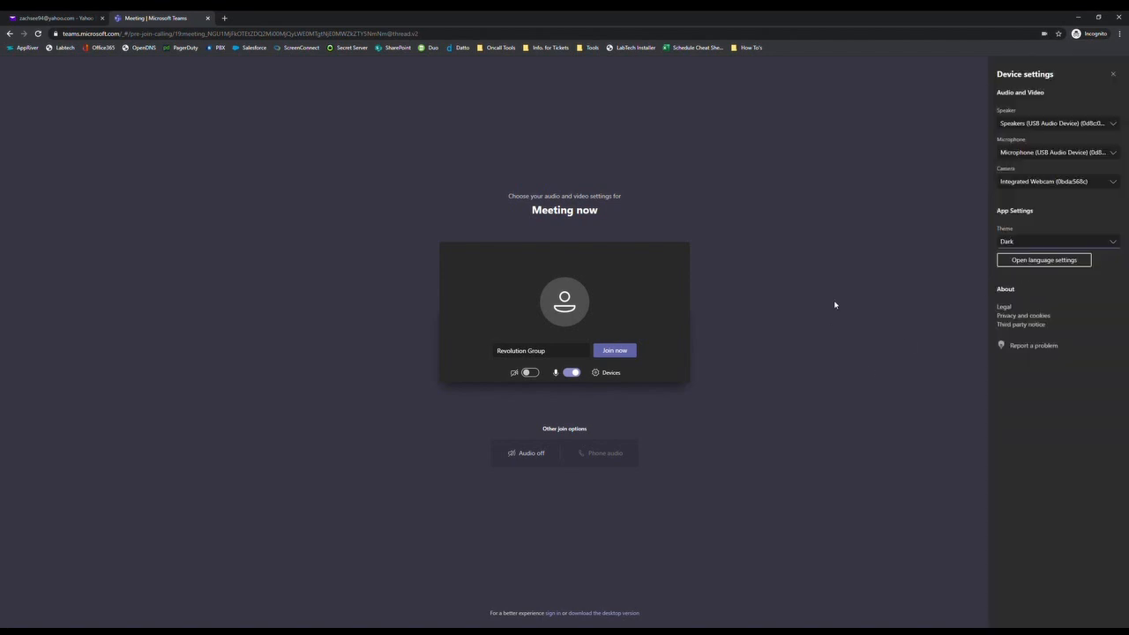
mouse_move(854, 316)
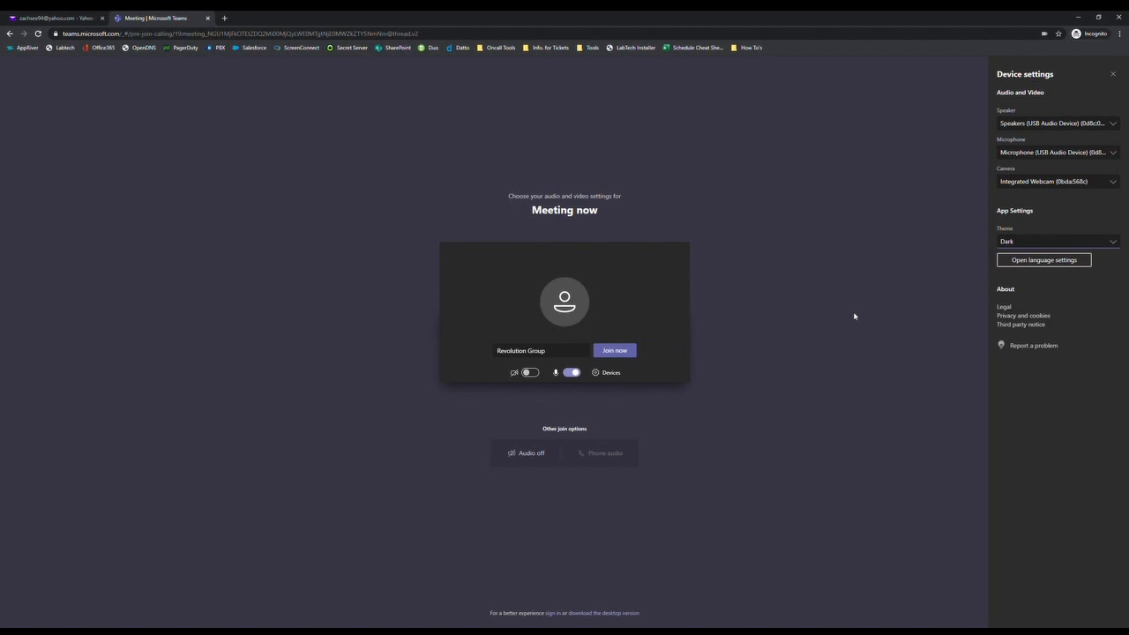
mouse_move(843, 308)
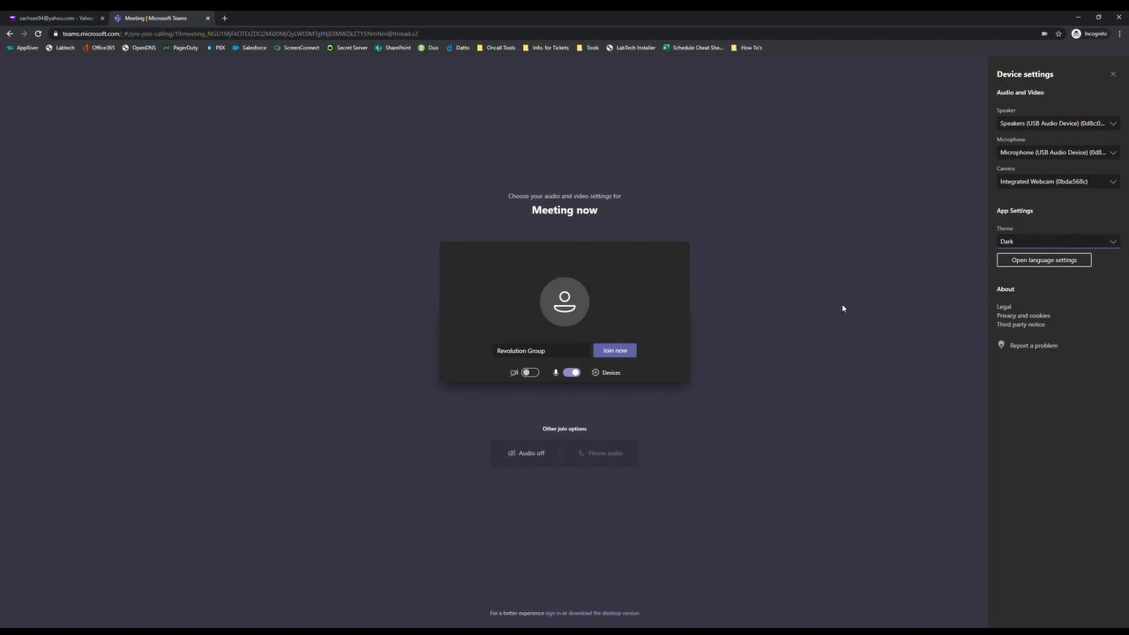
mouse_move(615, 352)
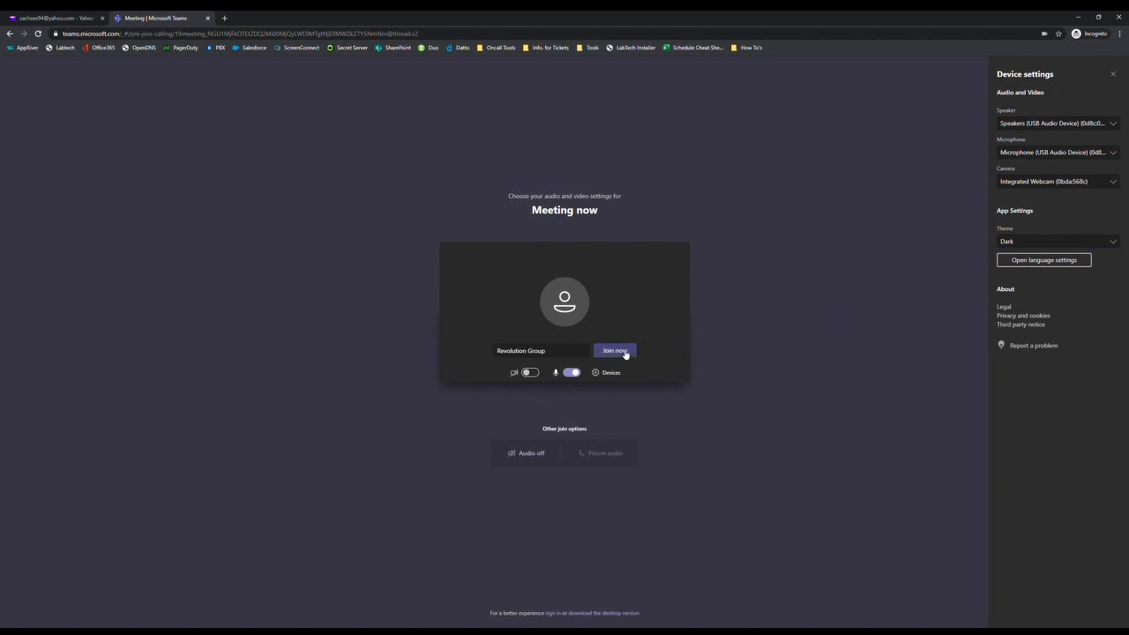
Join the meeting in the browser with 'Join now'
click(615, 350)
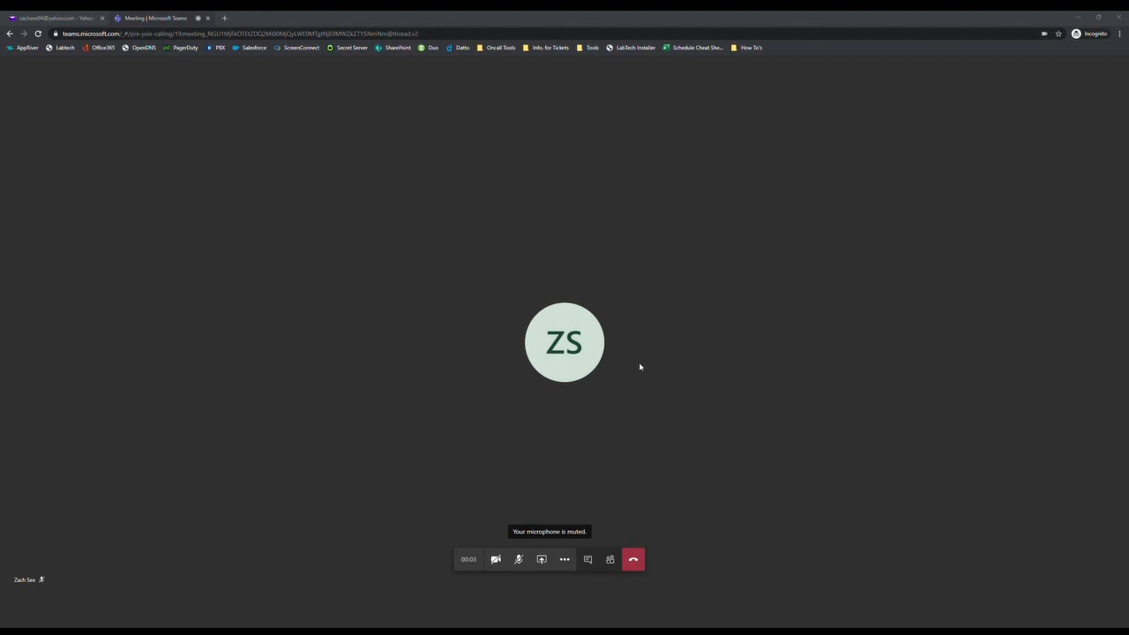
mouse_move(592, 477)
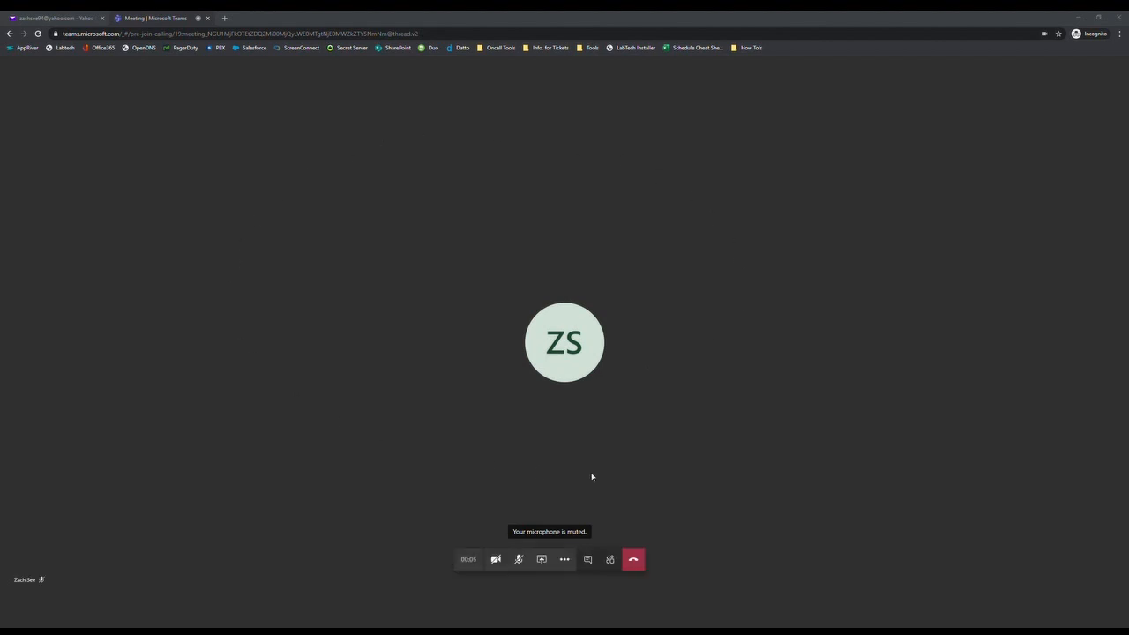
mouse_move(698, 210)
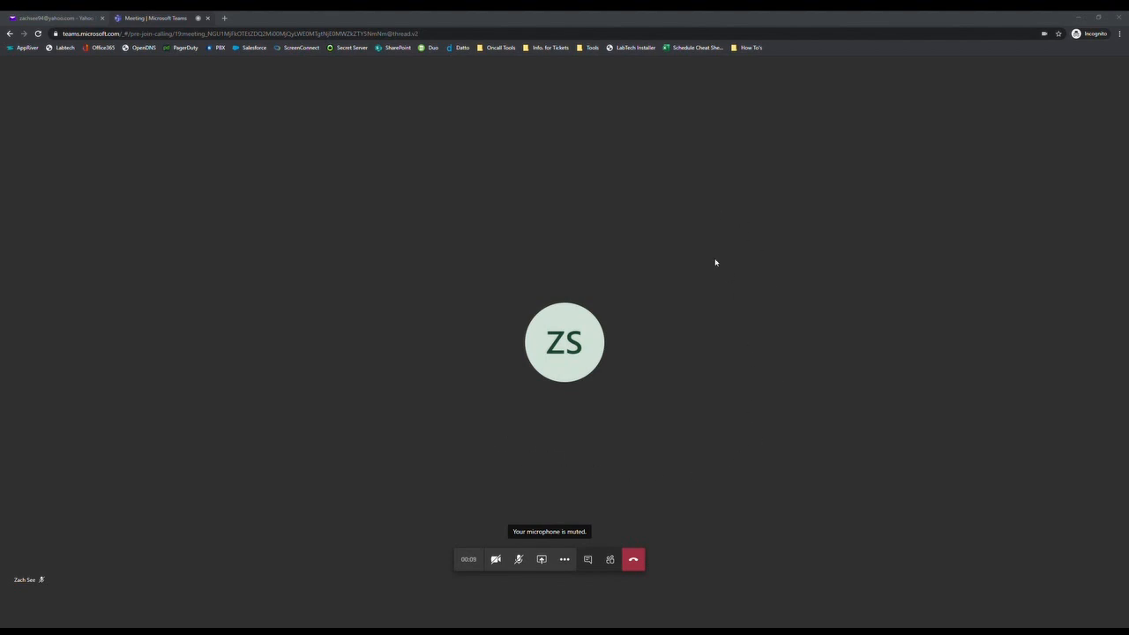
mouse_move(694, 474)
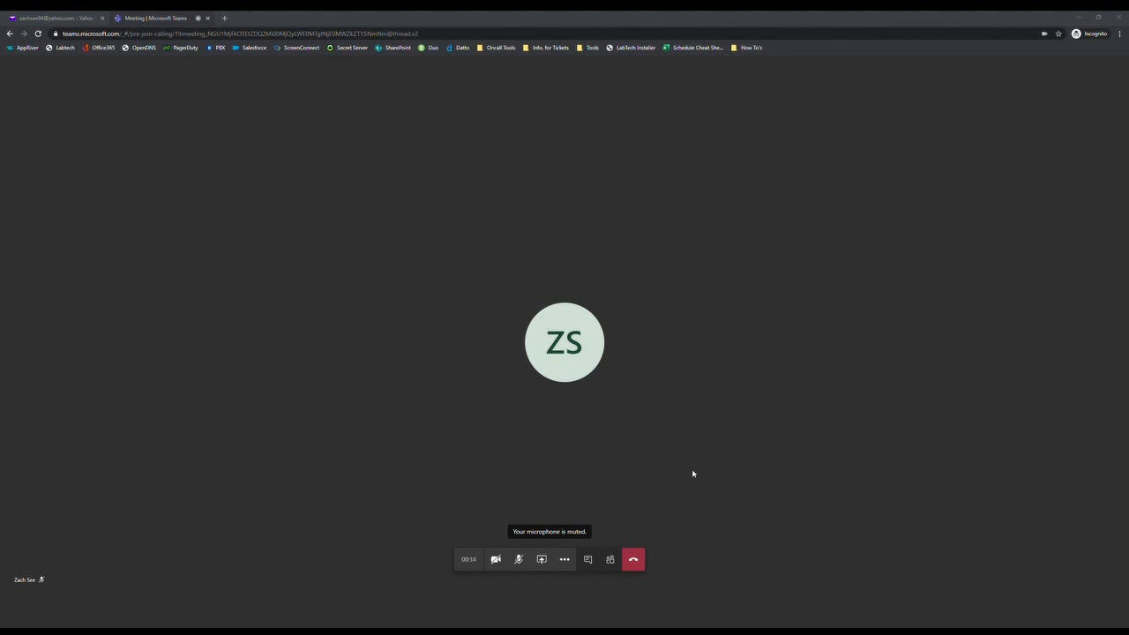
mouse_move(432, 596)
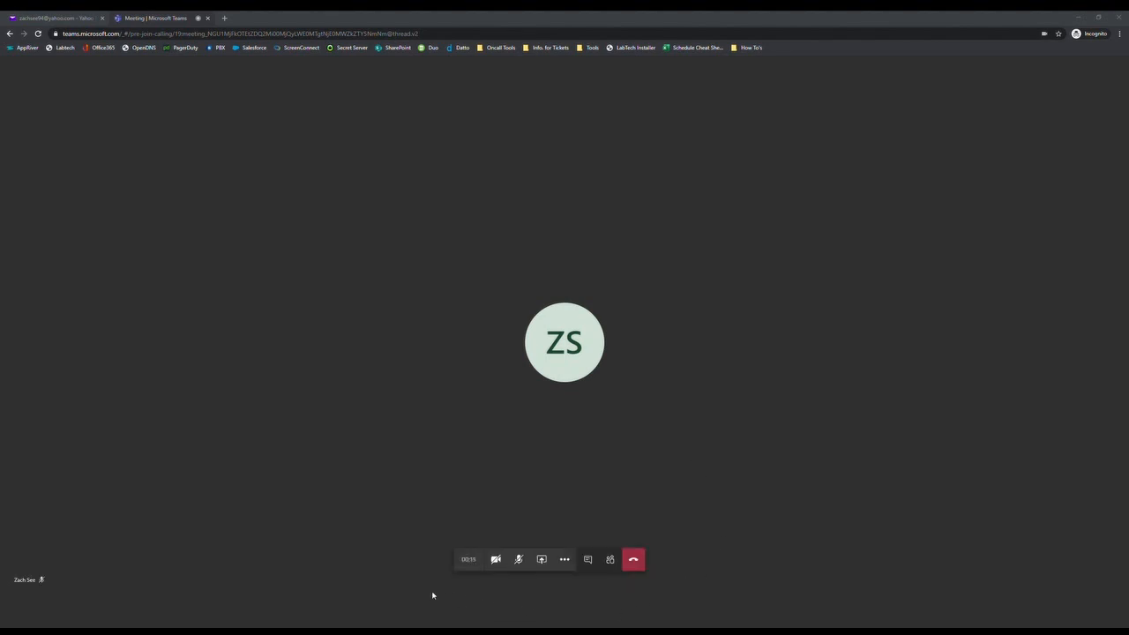
mouse_move(494, 576)
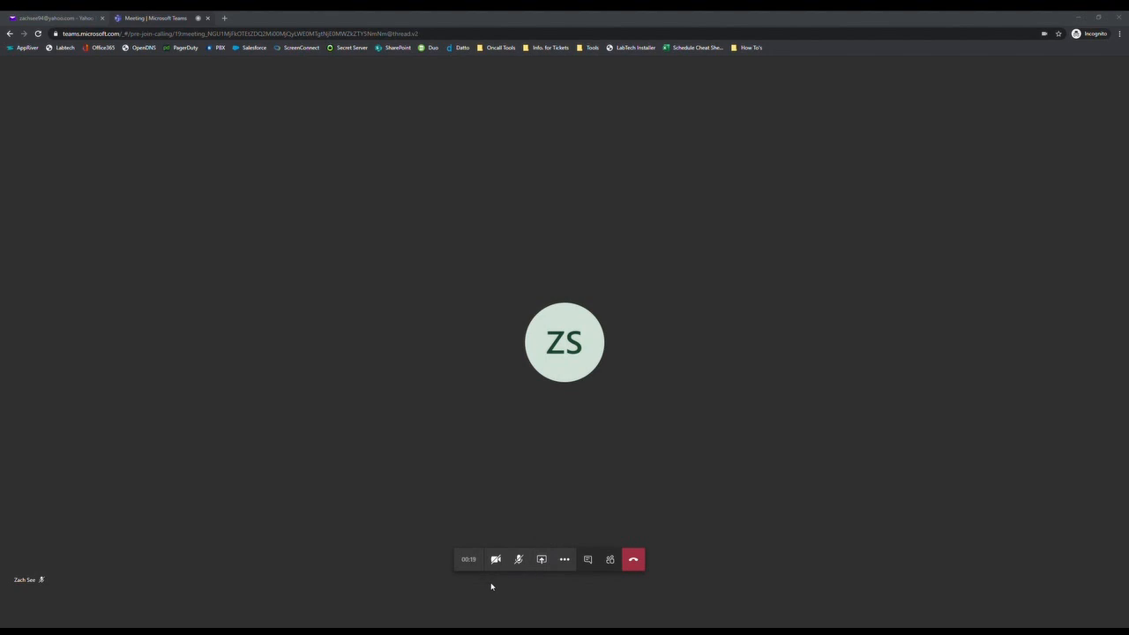
mouse_move(518, 559)
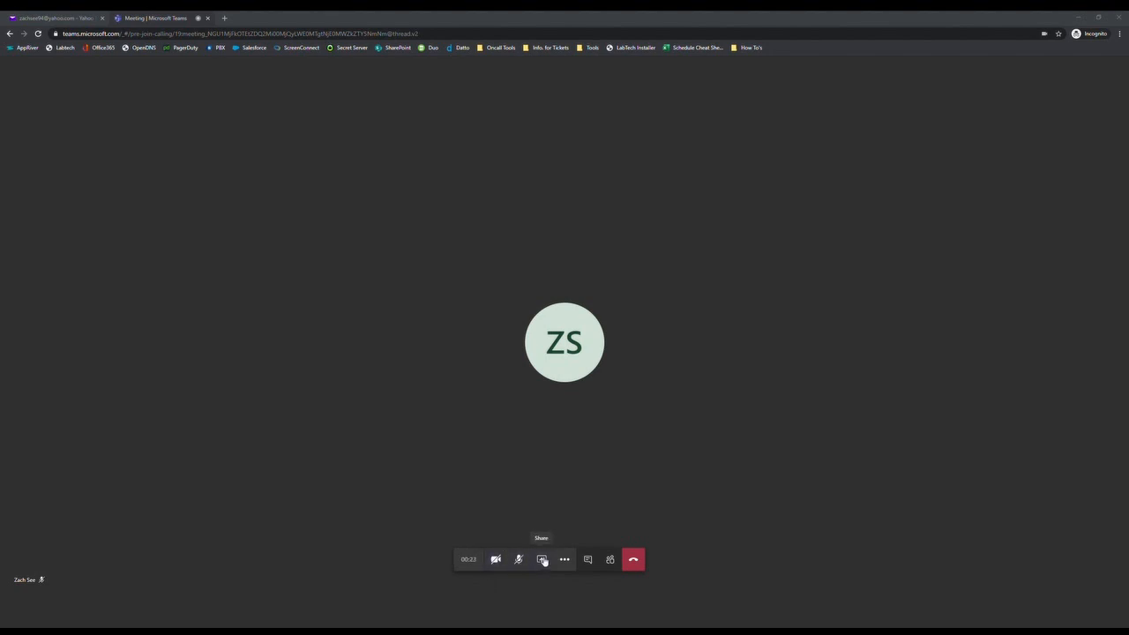
click(542, 559)
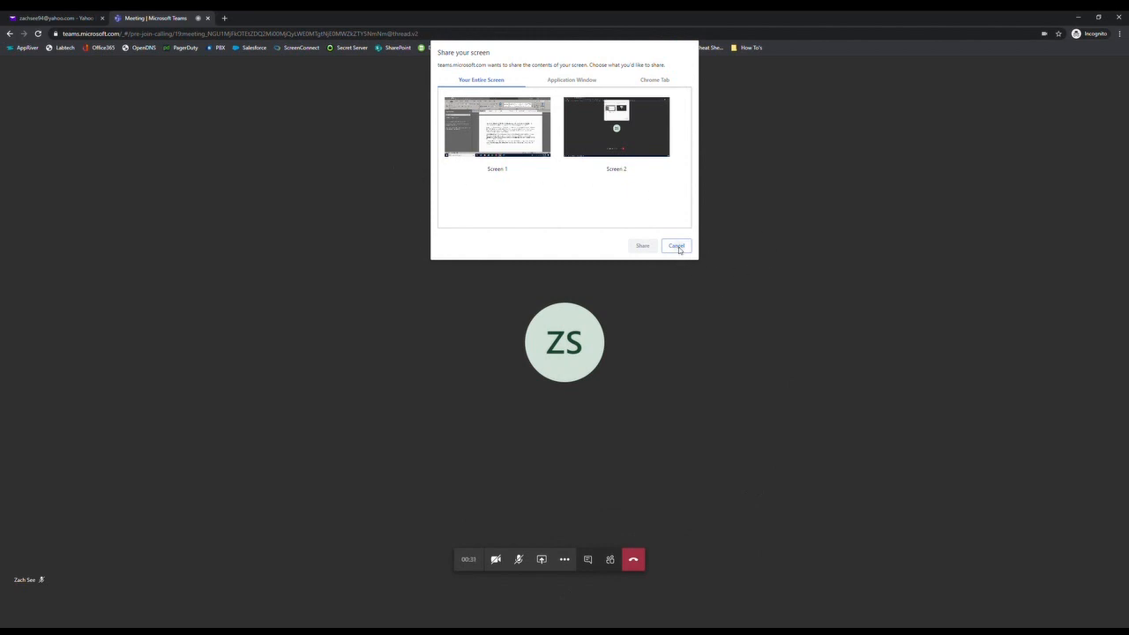
click(676, 245)
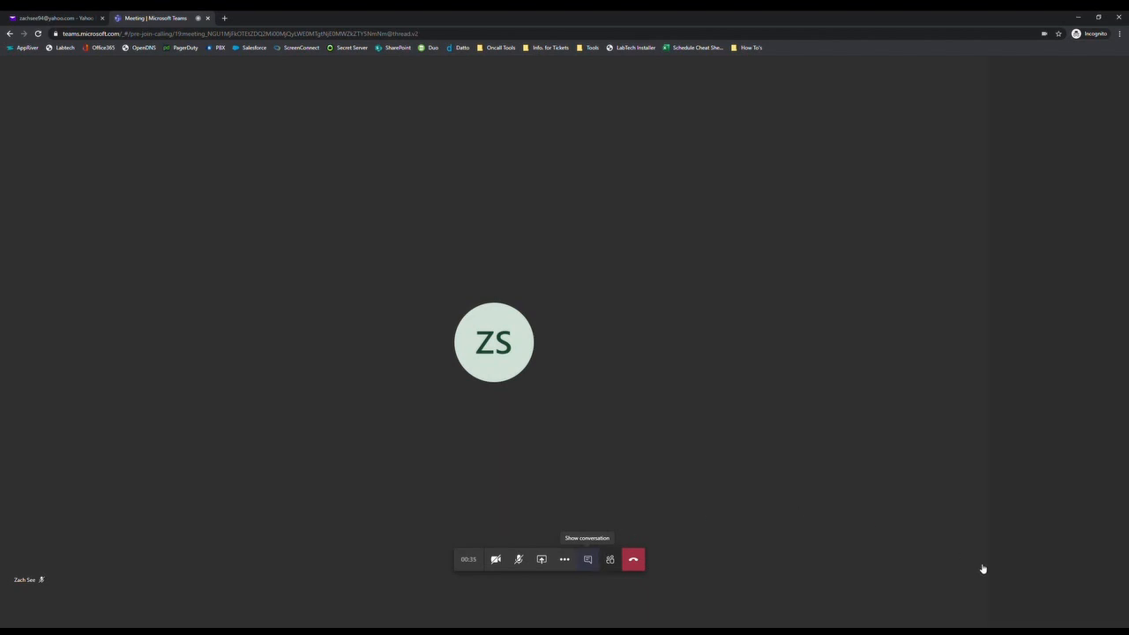
Send 'test' in the meeting chat, then open the participants list
click(586, 559)
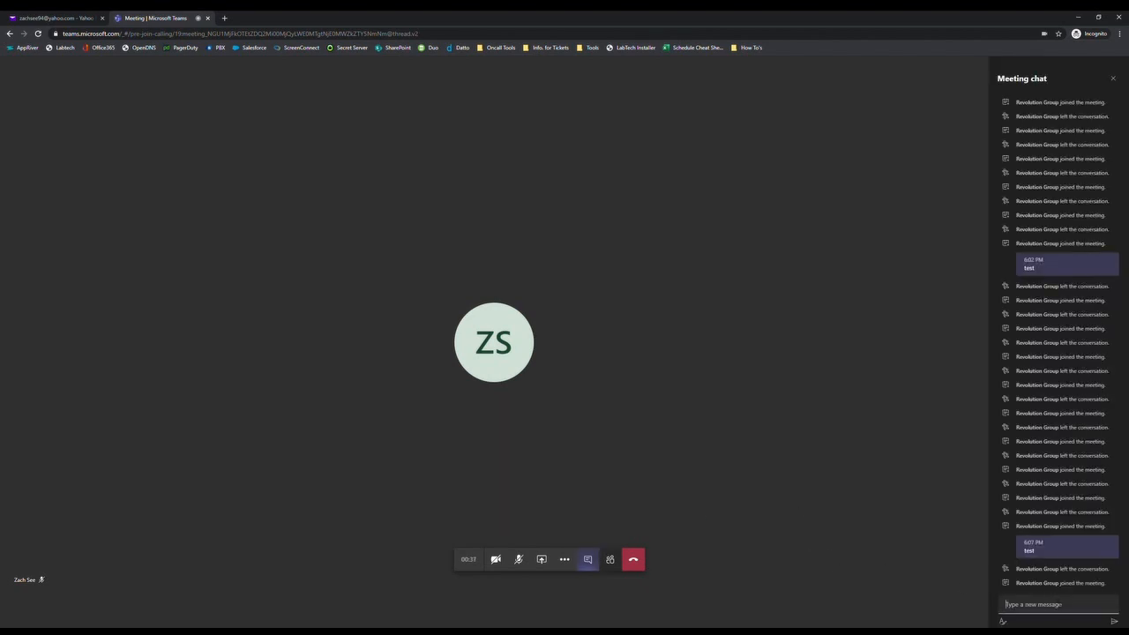
text(test)
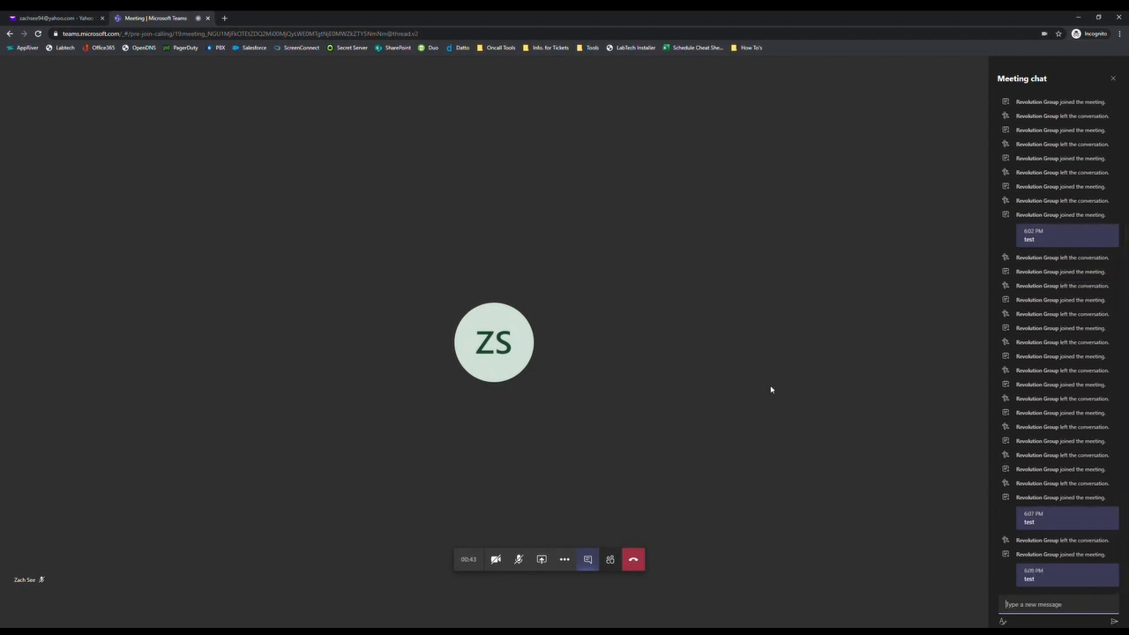
mouse_move(609, 559)
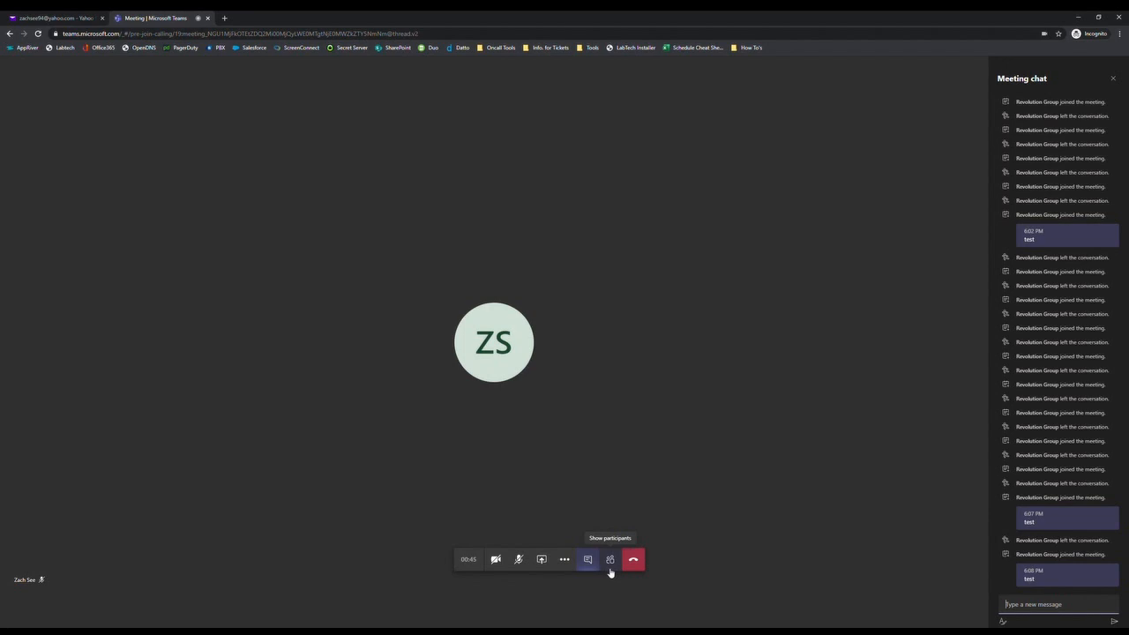
click(609, 559)
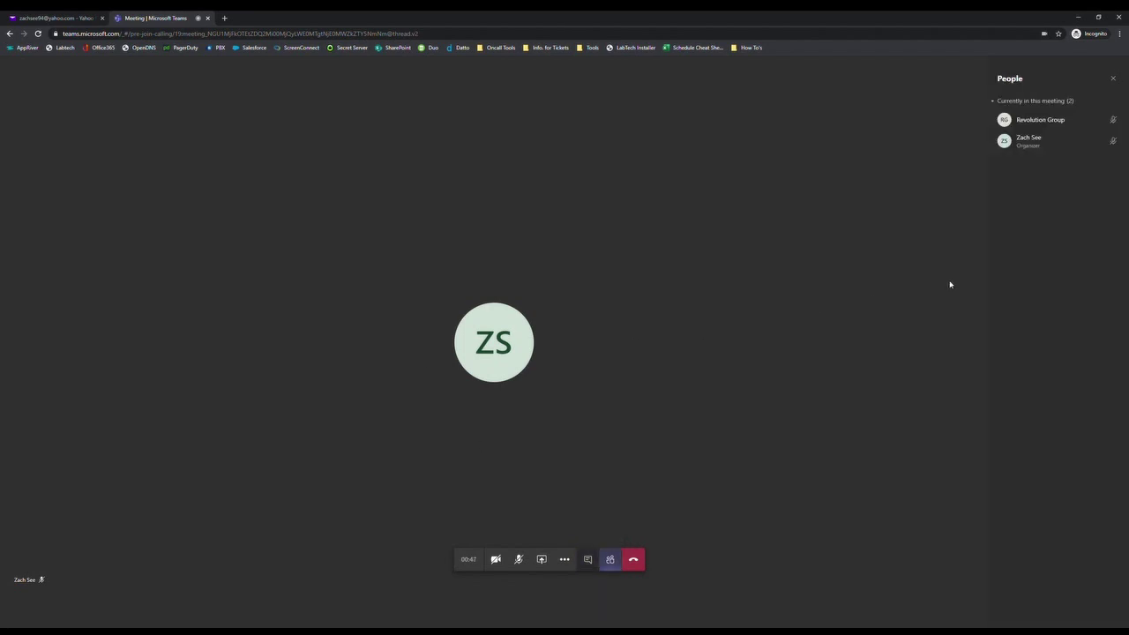
mouse_move(830, 445)
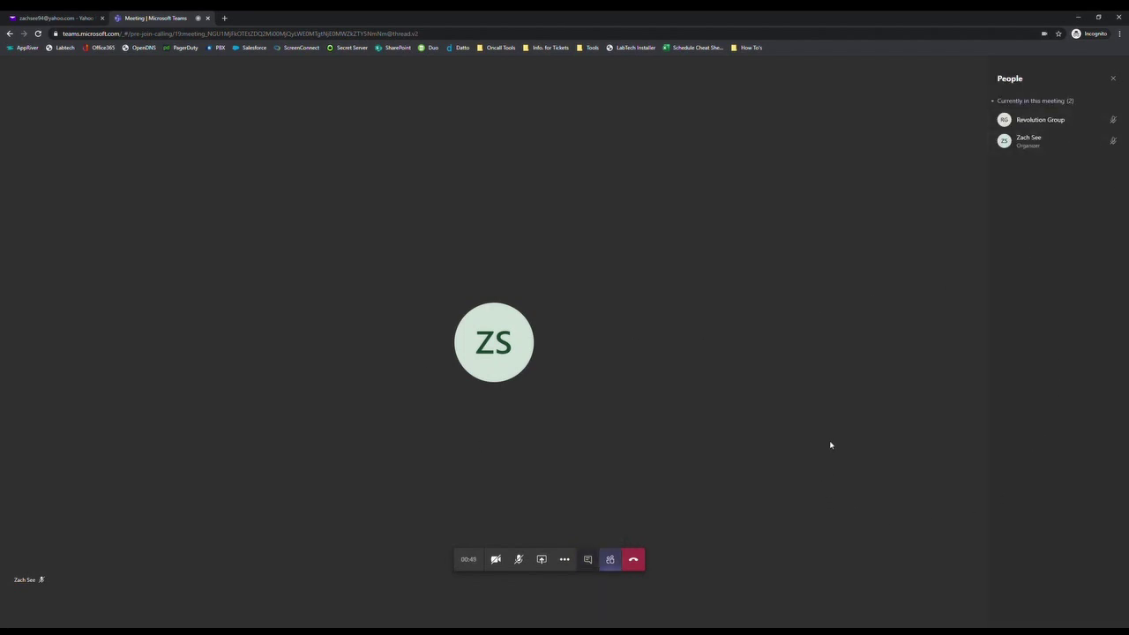